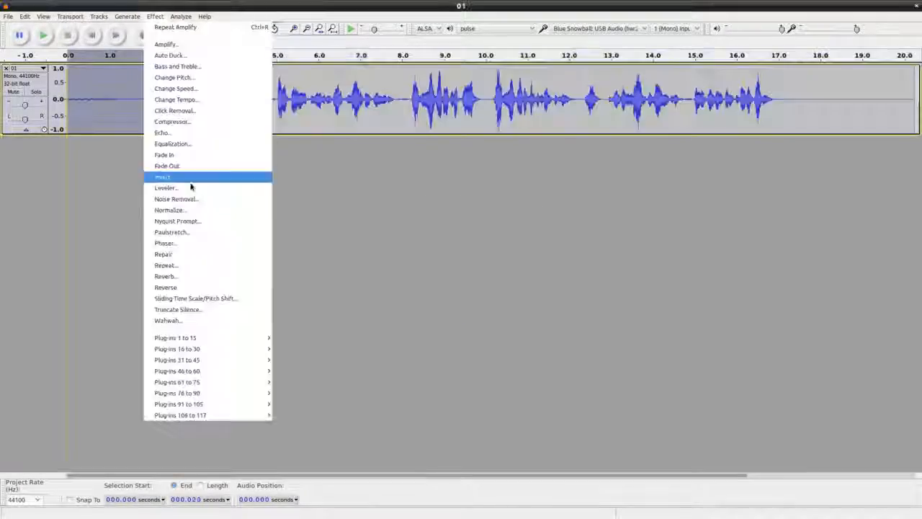
Apply Noise Removal and Amplify to voice clips 01 through 08, saving each
left_click(5, 16)
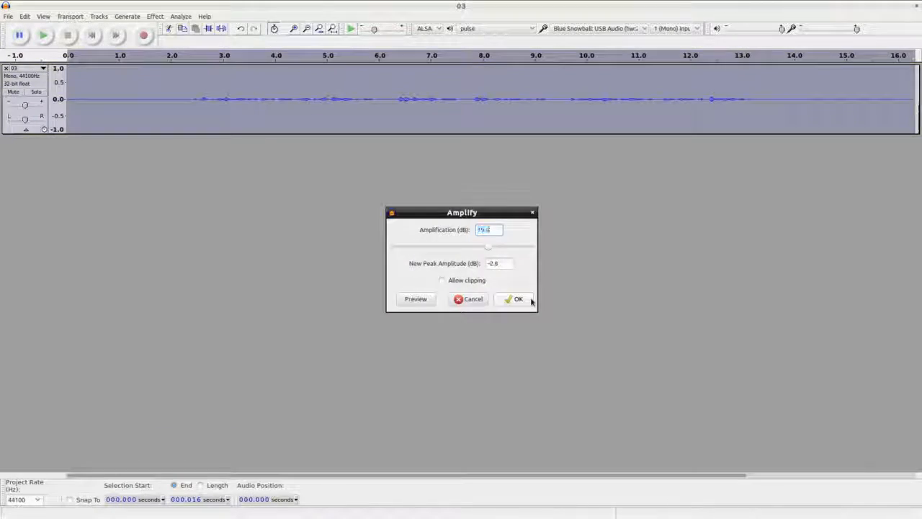
left_click(514, 299)
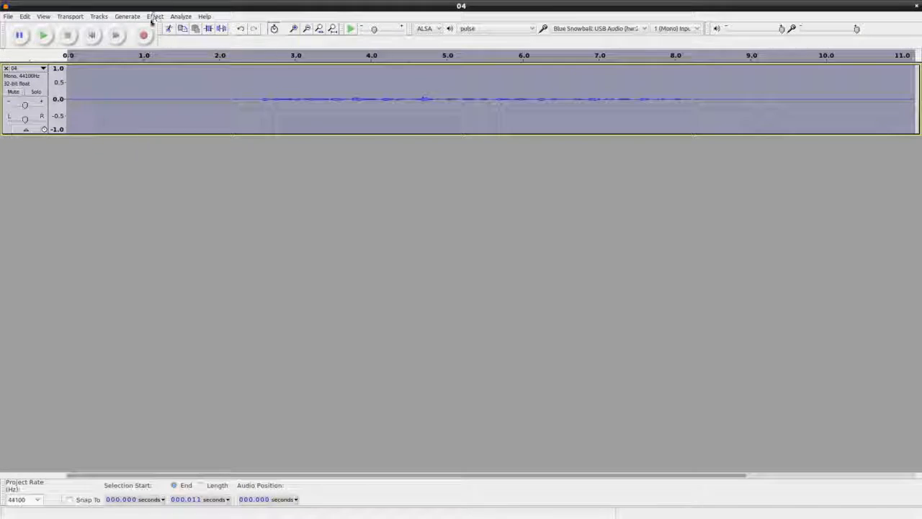
left_click(155, 16)
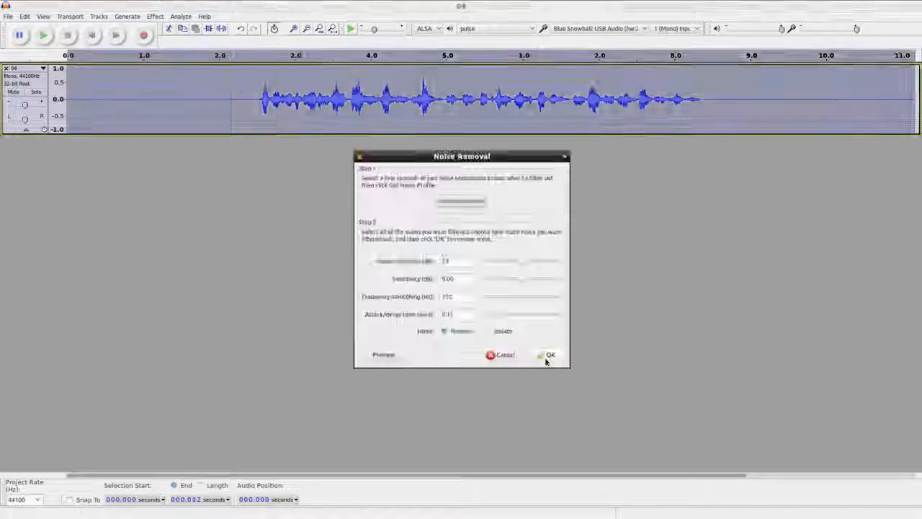
left_click(553, 354)
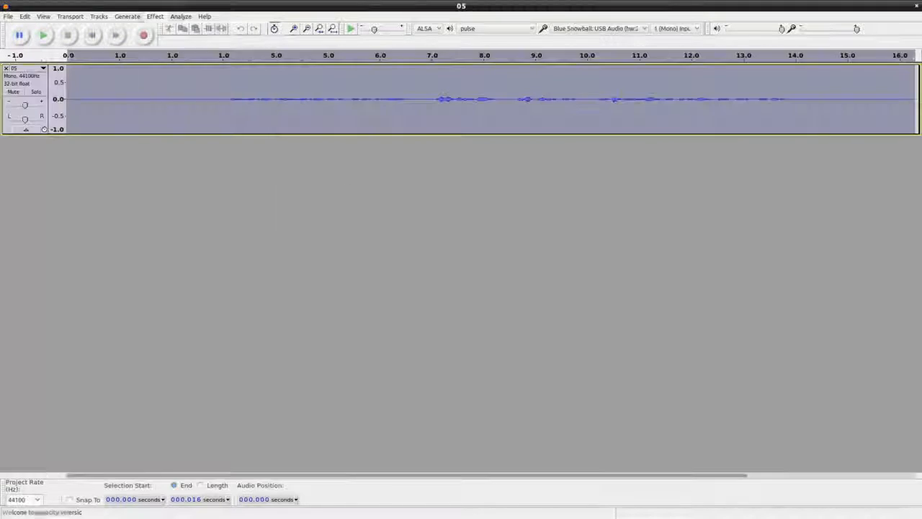
left_click(6, 16)
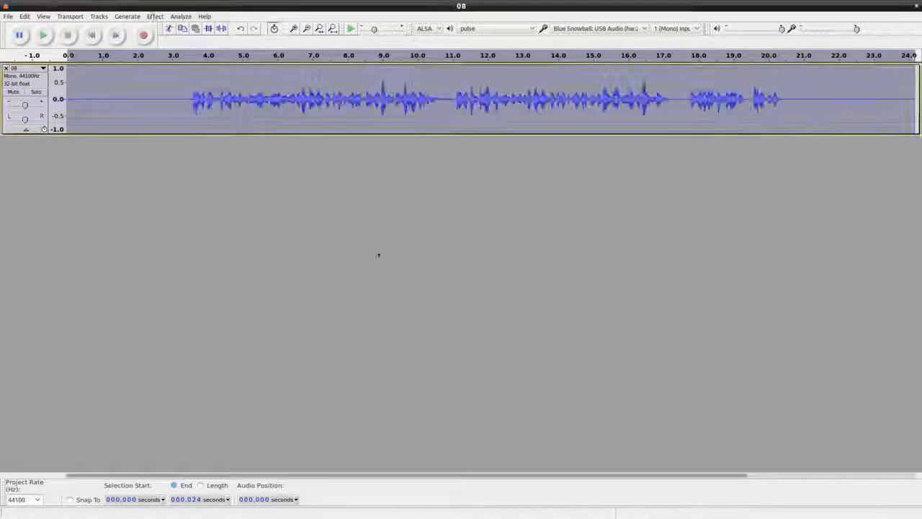
Noise-clean and amplify the remaining clips through 20, including clip 17, then quit Audacity
left_click(45, 36)
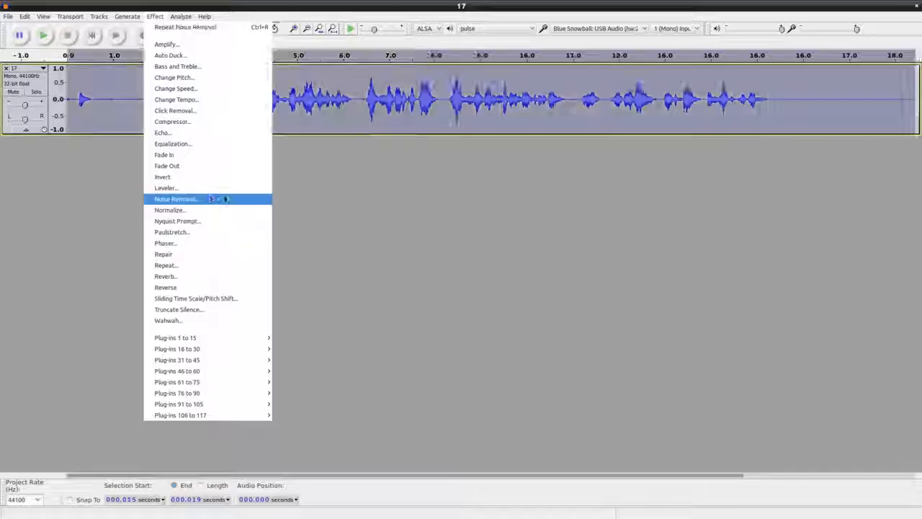
left_click(176, 199)
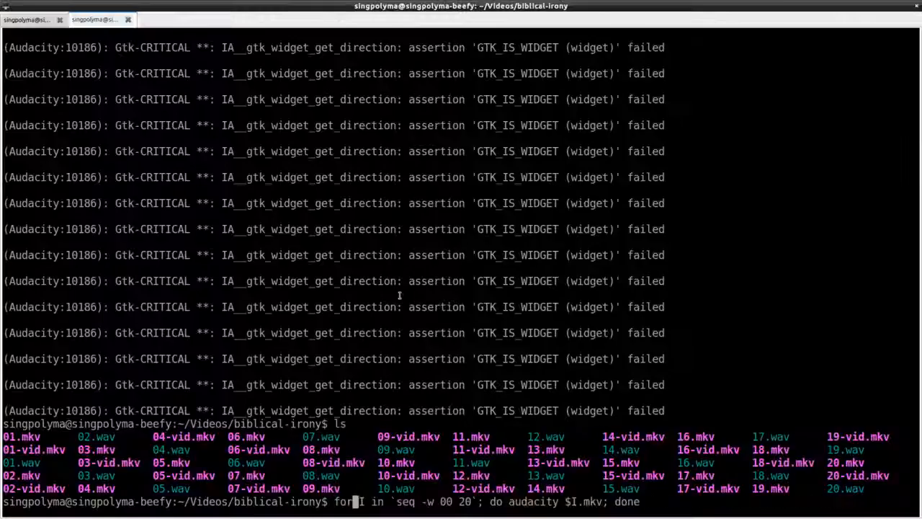
Cancel the recalled Audacity loop, mux each NN-vid.mkv with NN.wav into NN-sync.mkv, and launch Kdenlive
key("Return")
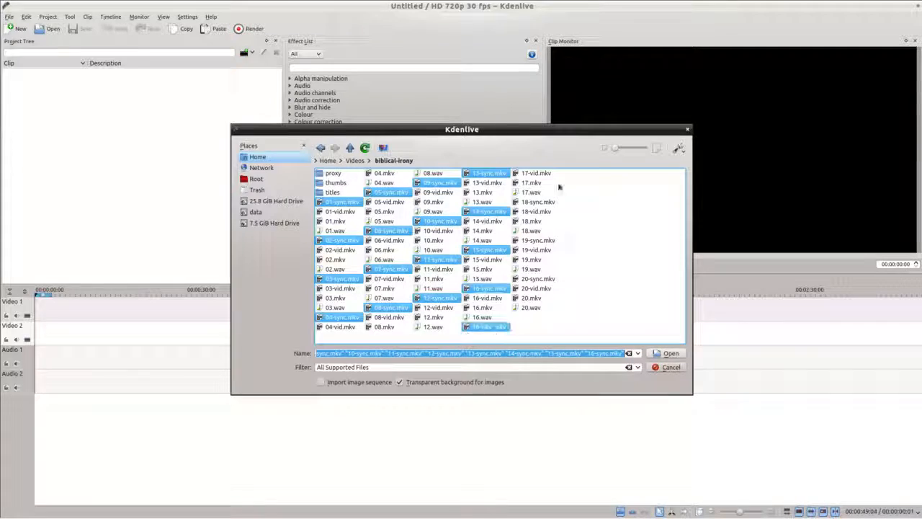
Import all *-sync.mkv clips, save as biblical-irony.kdenlive, and quit Kdenlive
left_click(670, 353)
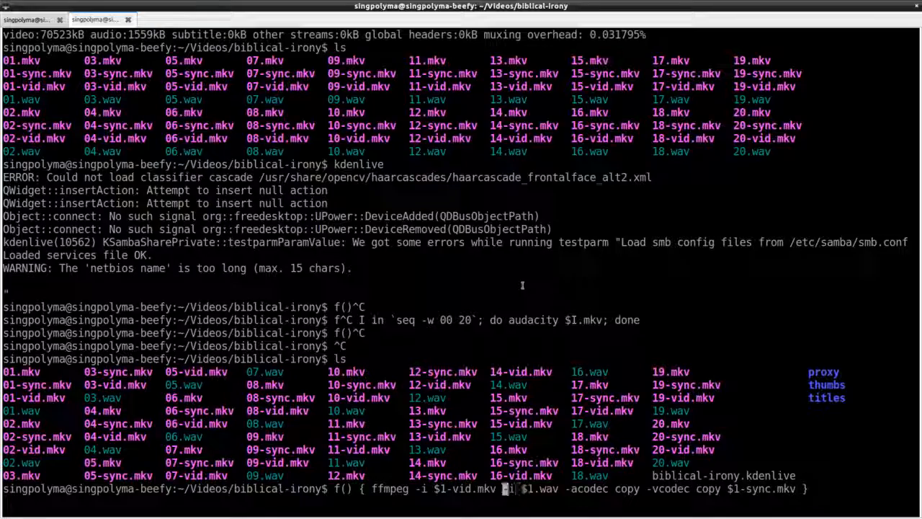
Add a -ss 0.2 audio offset to the ffmpeg function, rebuild all sync clips, and relaunch Kdenlive
type("-ss 0.2")
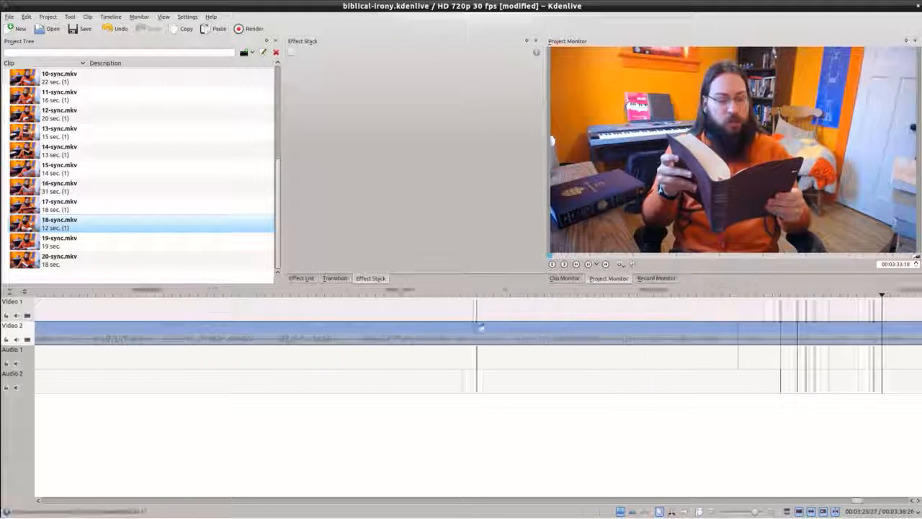
Zoom out to check the clips on Video 2, copy in the SVGs, and open endCard.svg
left_click(59, 241)
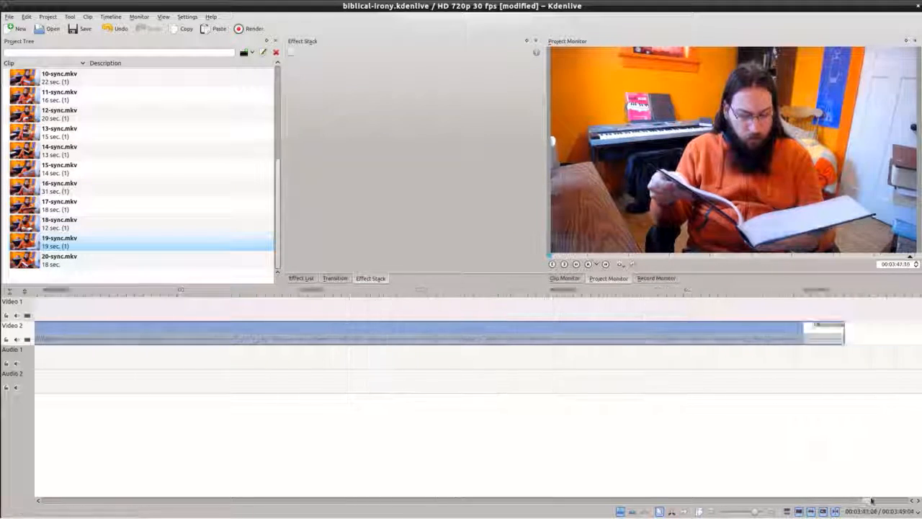
left_click(59, 259)
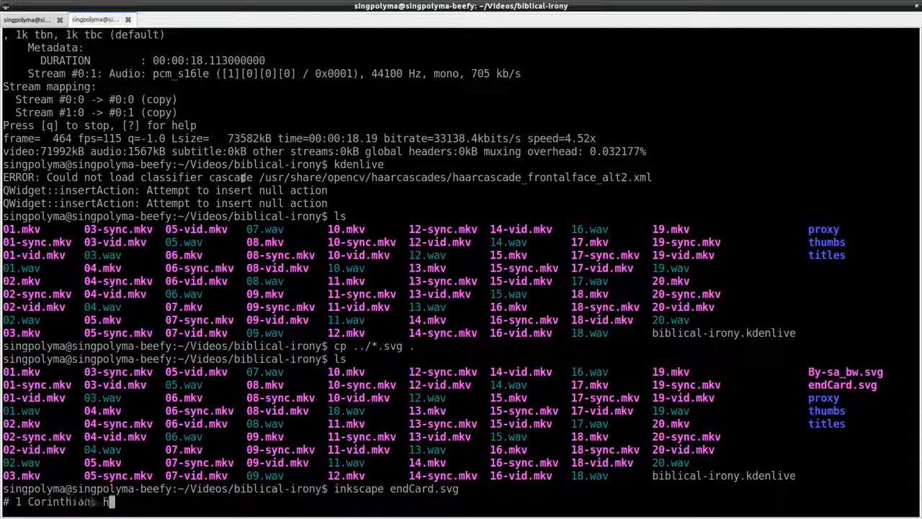
type("6:7-8")
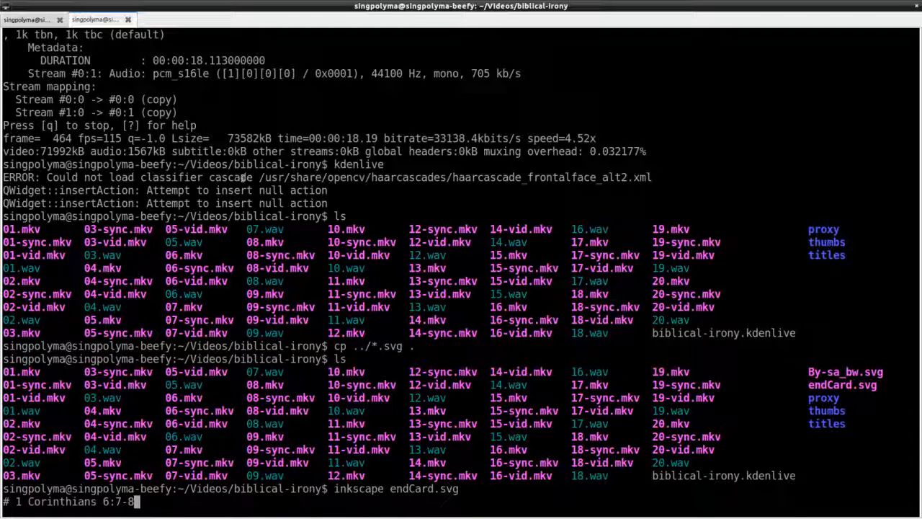